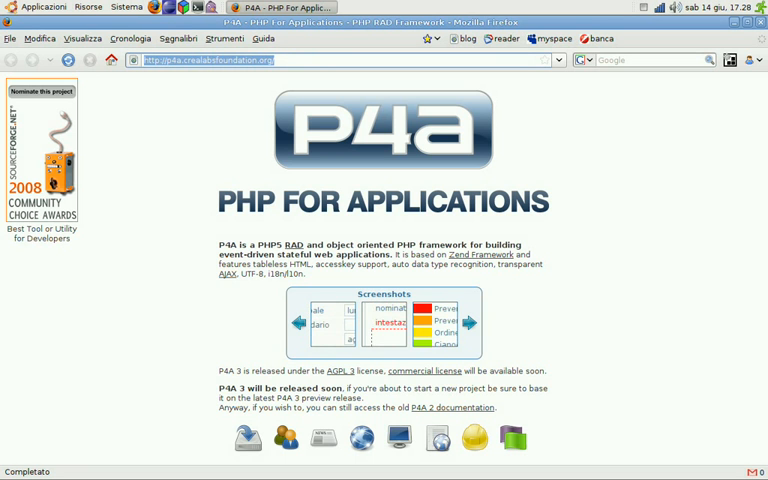
mouse_move(247, 439)
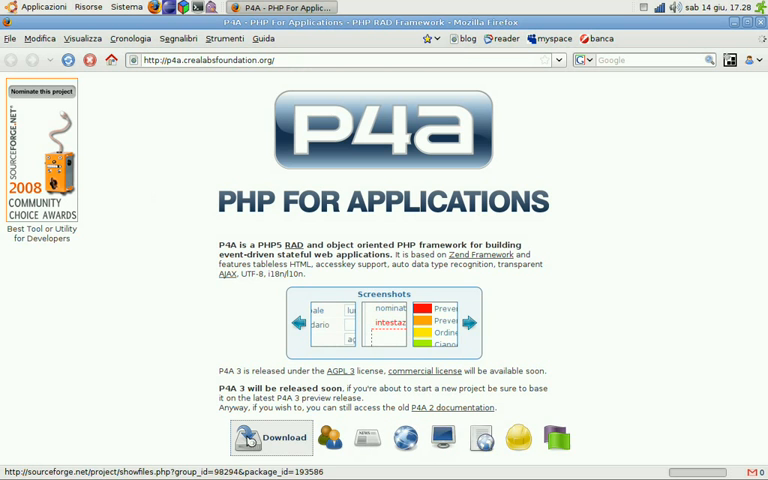
- Download and save p4a-3.0.0-rc5.zip from the SourceForge file list
click(258, 440)
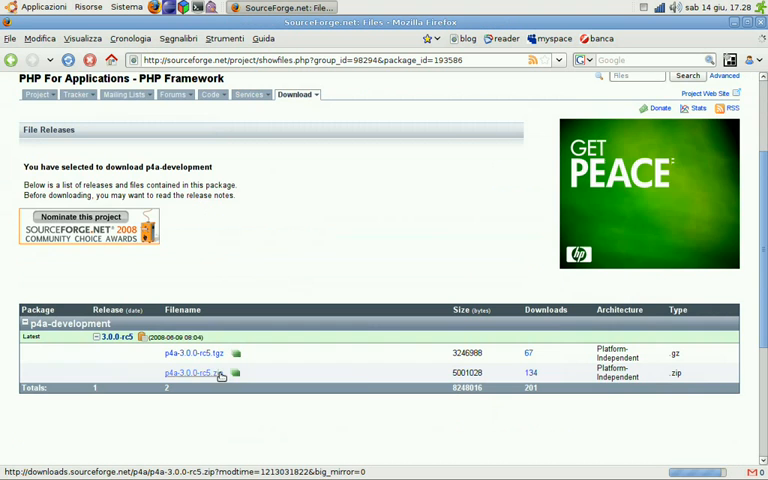
click(197, 369)
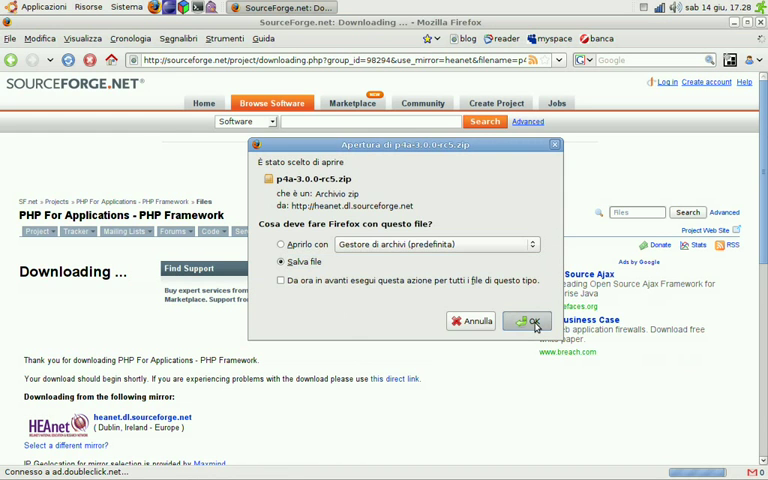
click(527, 321)
text(cd)
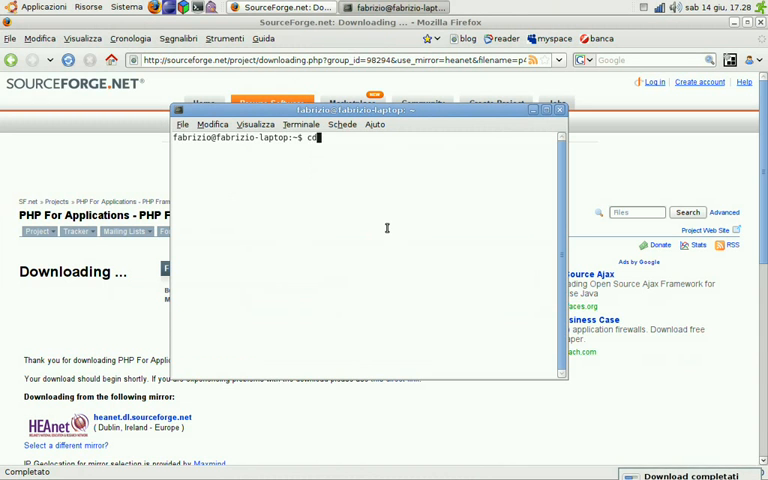
- Move into /var/www and unzip the p4a archive from /home/fabrizio/Scrivania/
text(/)
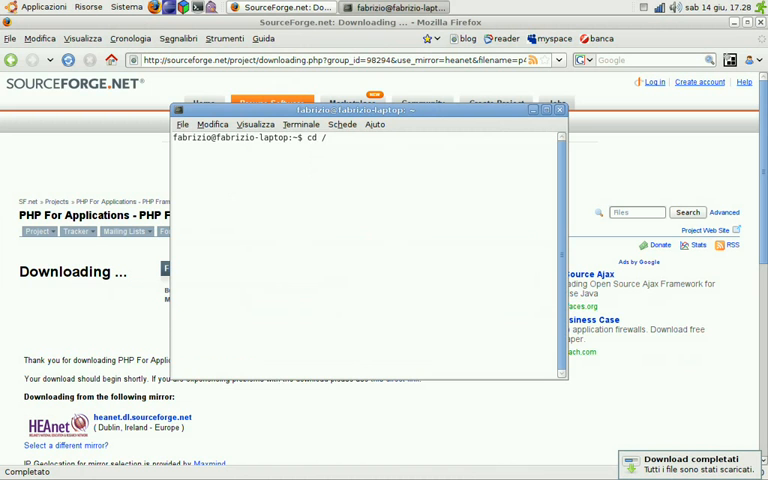
text(var/)
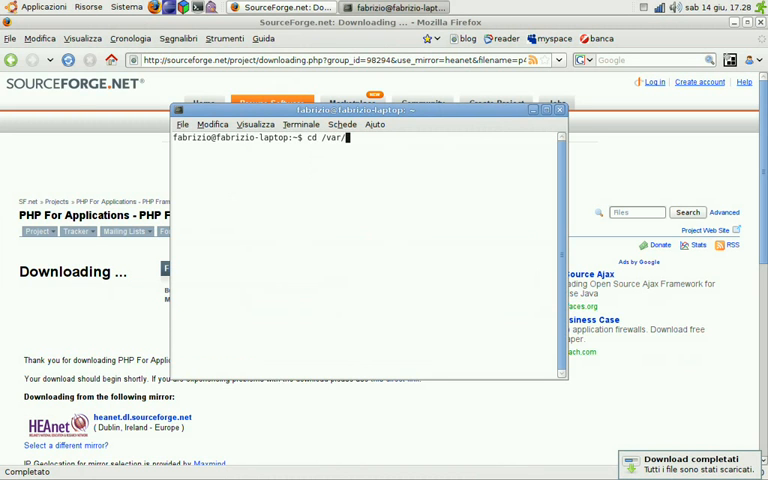
key(Return)
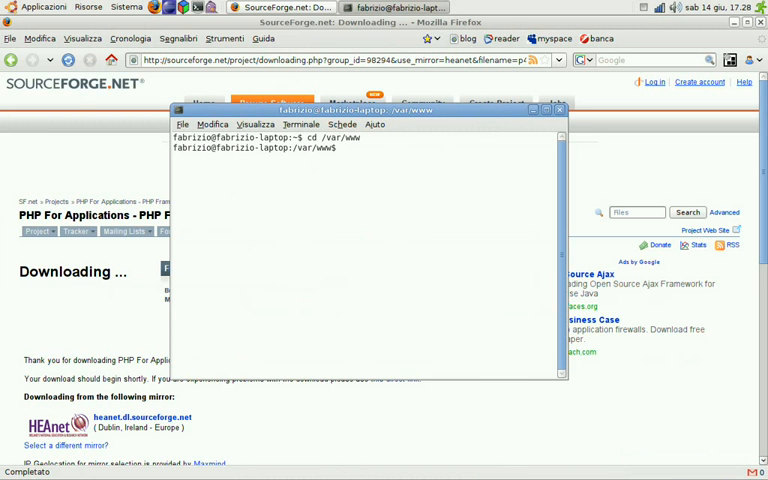
text(u)
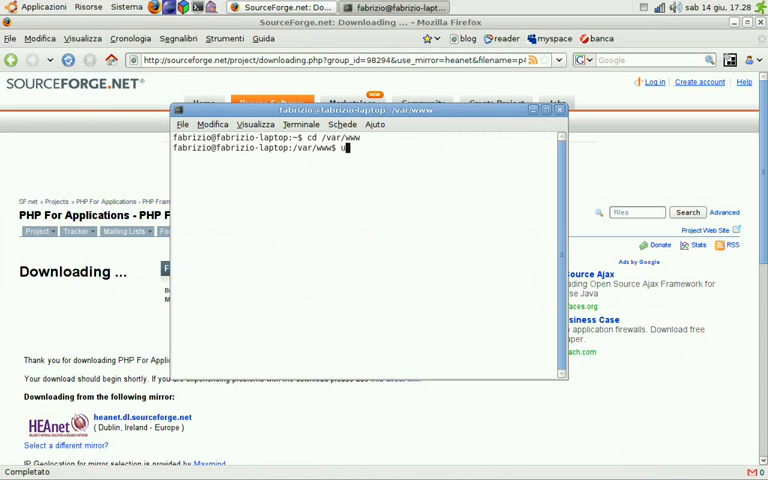
text(nzip)
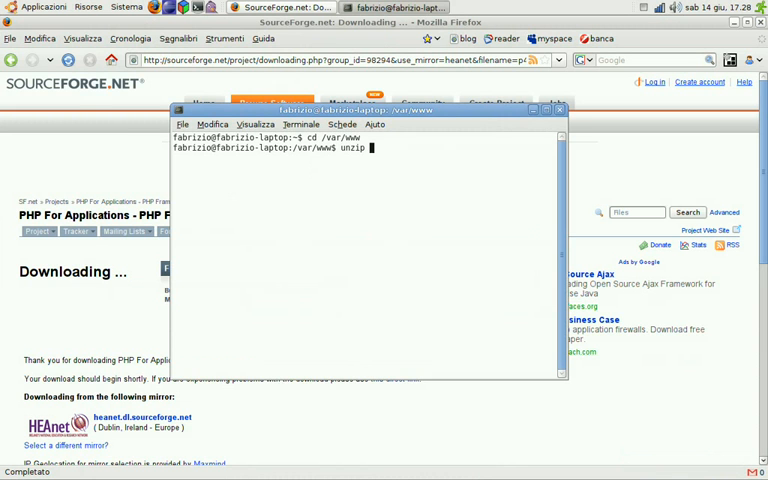
text(/home/fabrizio/Scrivania/)
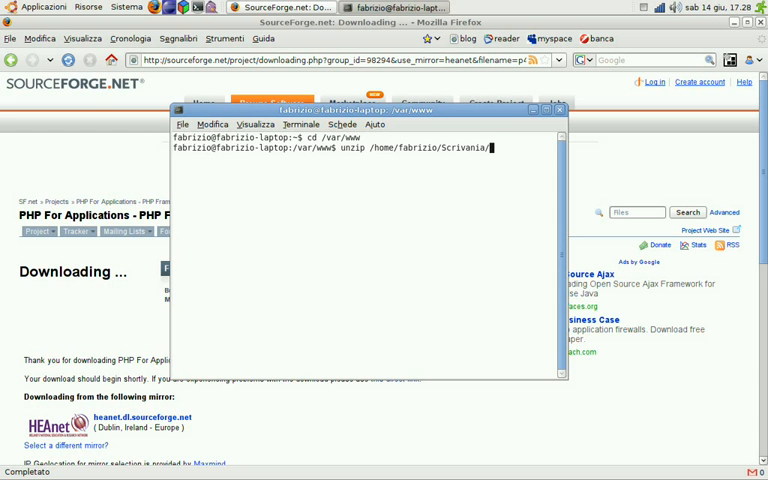
text(p4a)
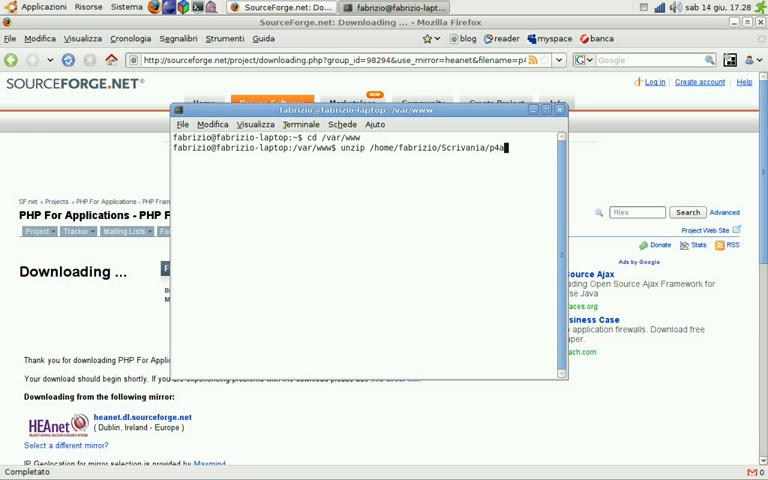
key(Return)
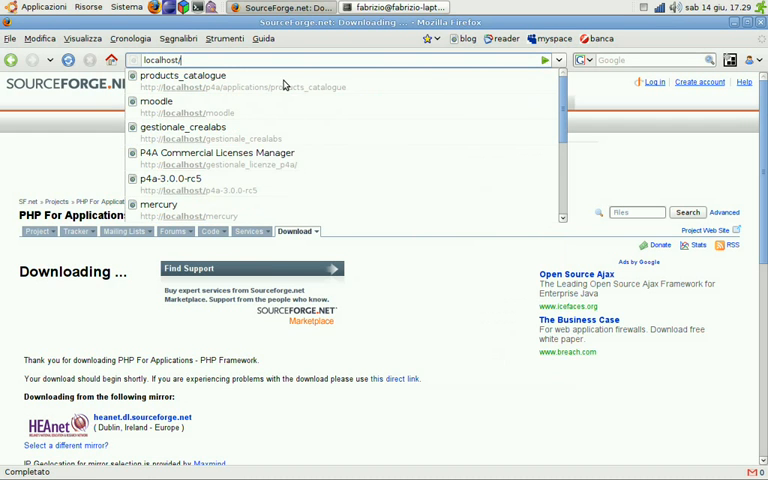
- Load localhost/p4a-3.0.0-rc5 to show the PHP For Applications splash page
click(165, 178)
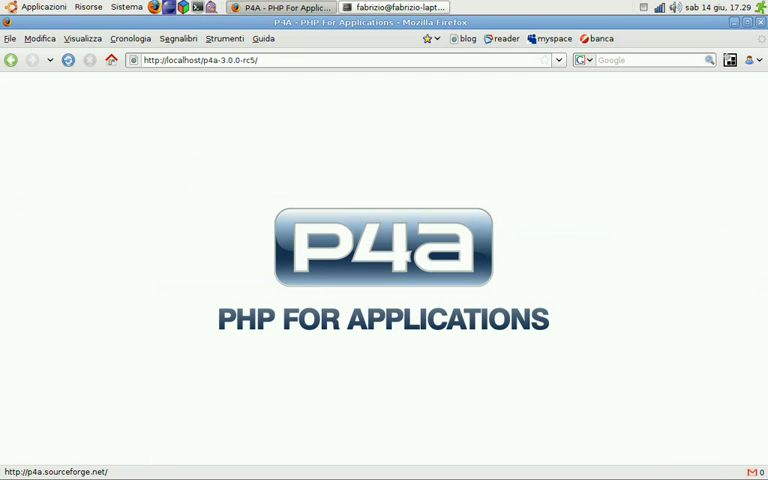
mouse_move(149, 169)
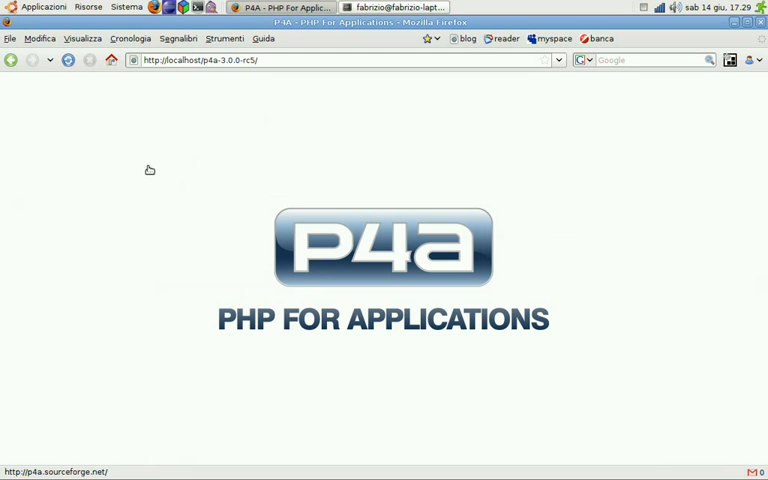
mouse_move(251, 109)
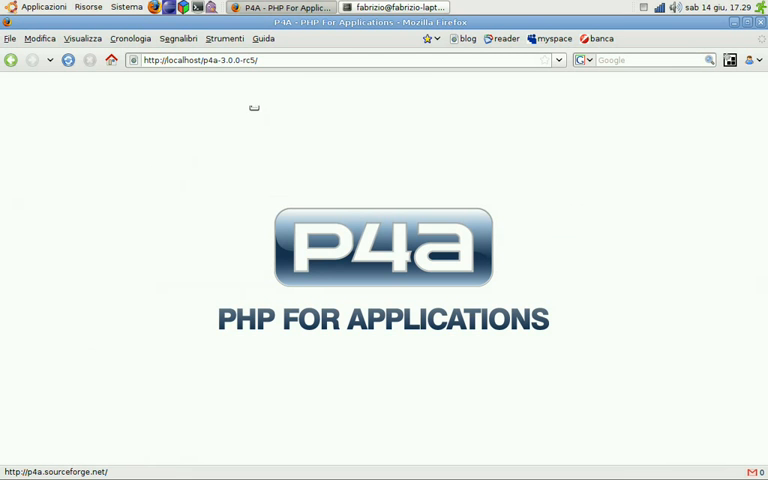
click(281, 61)
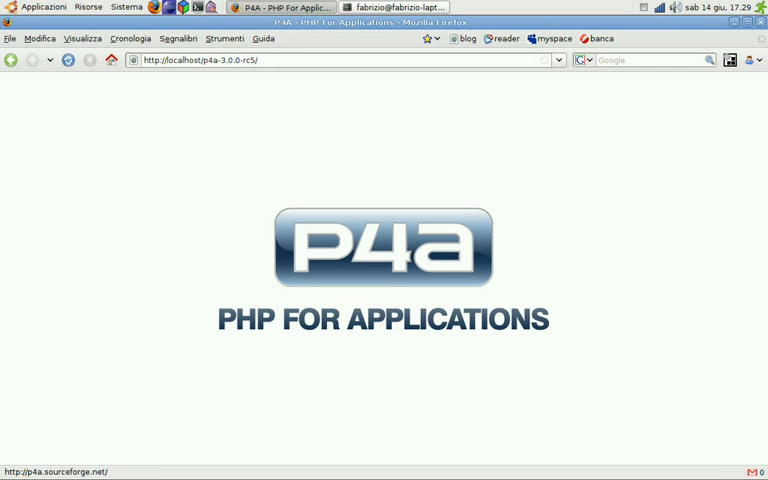
mouse_move(599, 216)
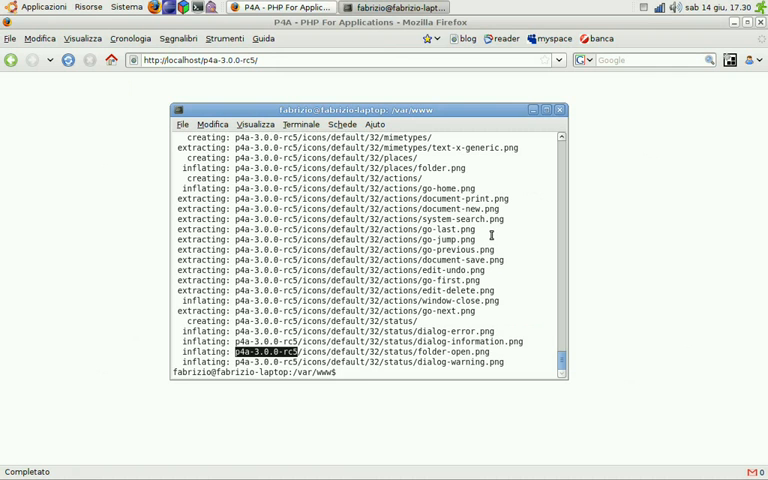
- Enter p4a-3.0.0-rc5 and list its contents with ls -la
text(cd p4a-3.0.0-rc5)
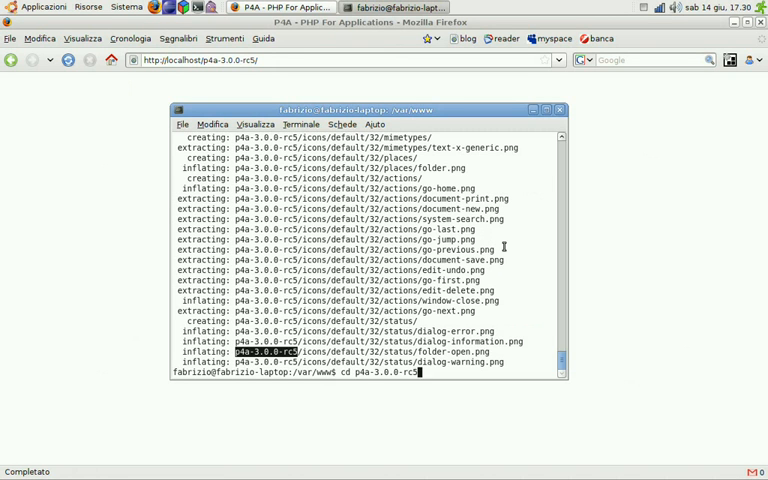
text(ls -la)
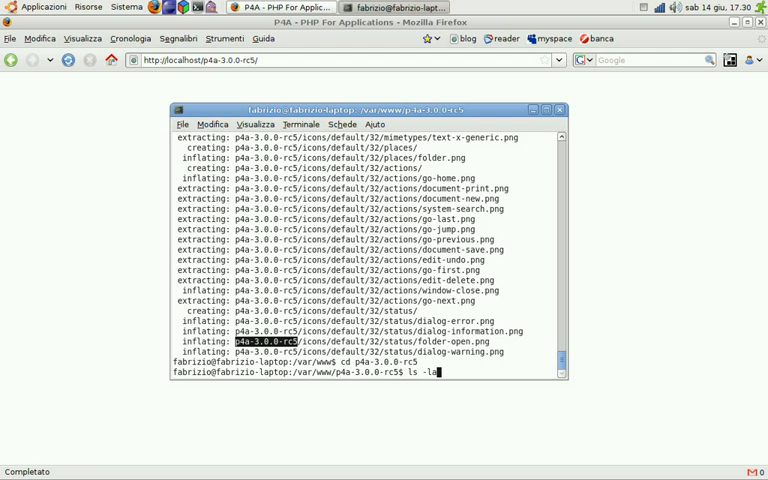
key(Return)
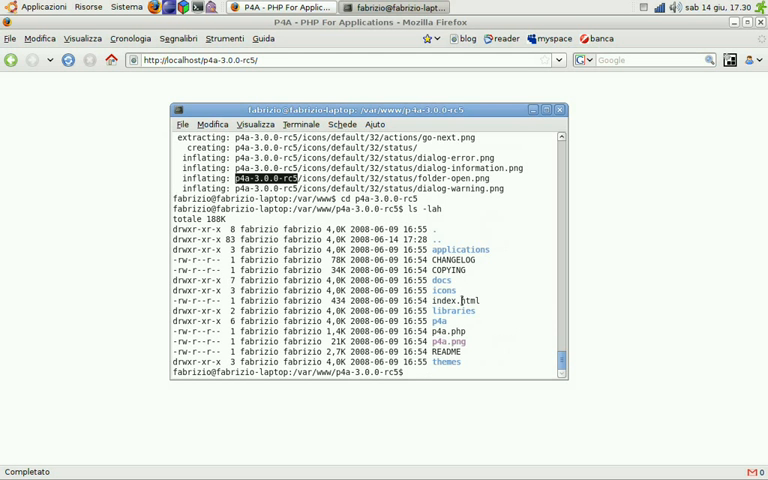
double_click(444, 281)
text(cd applications)
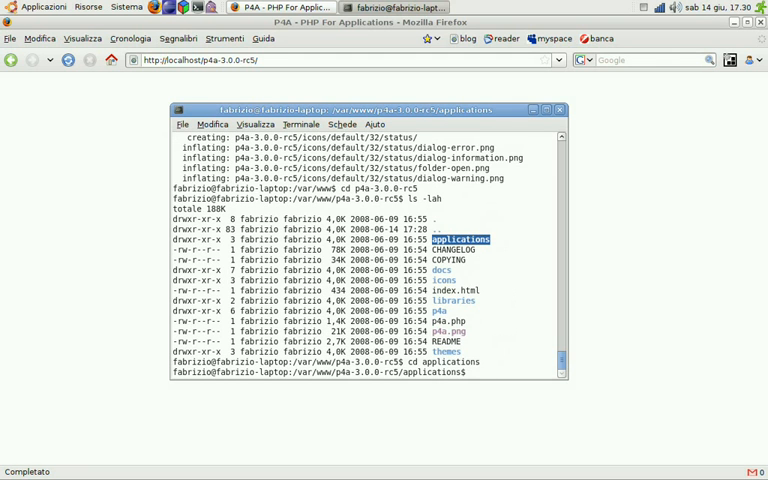
- List applications, enter products_catalogue, and display its README
text(ls -la)
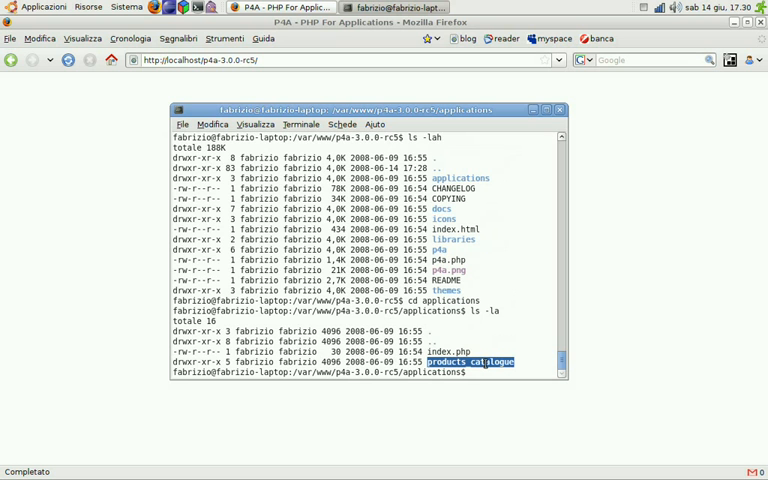
text(cd products_catalogue/)
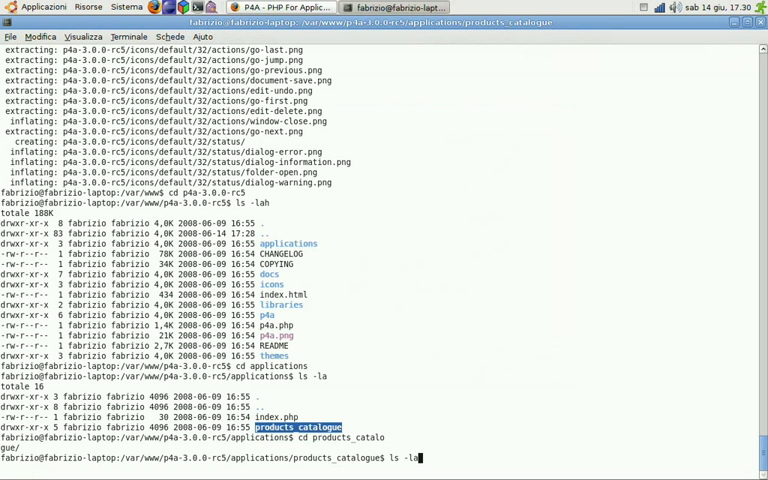
key(Return)
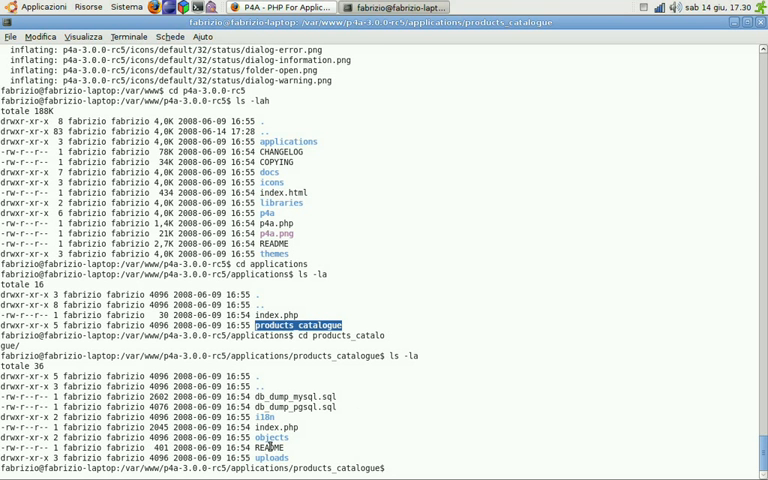
text(cat README)
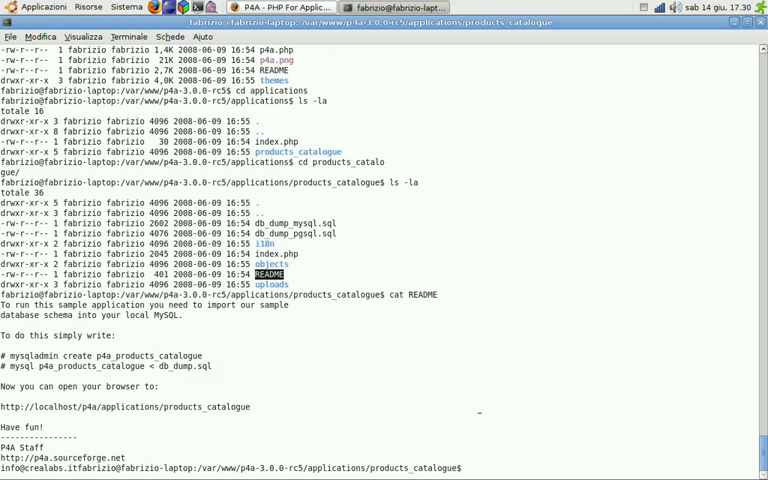
mouse_move(7, 349)
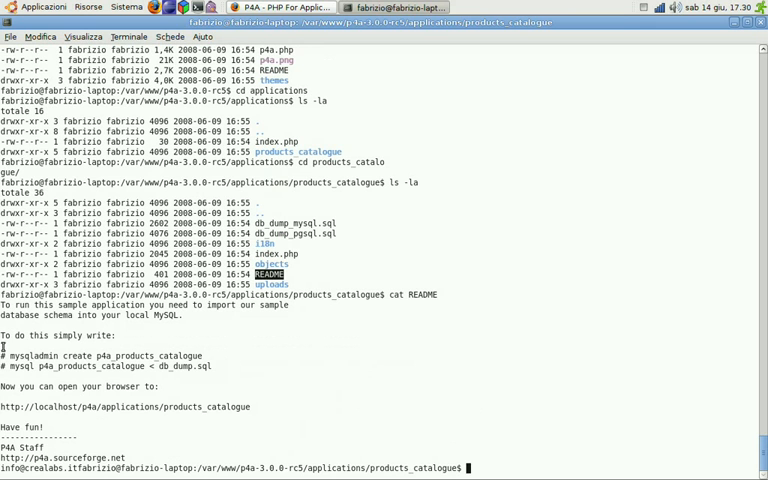
mouse_move(80, 367)
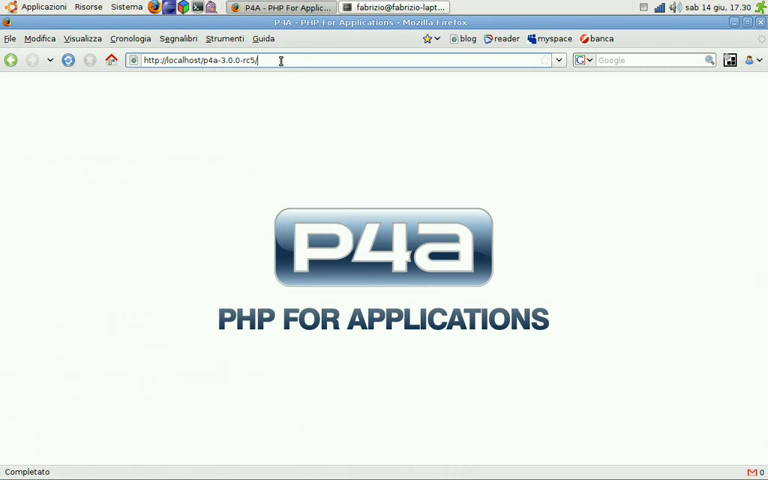
- Load localhost/p4a-3.0.0-rc5/applications/products_catalogue to see its configuration checks
text(applications/products_catalogue)
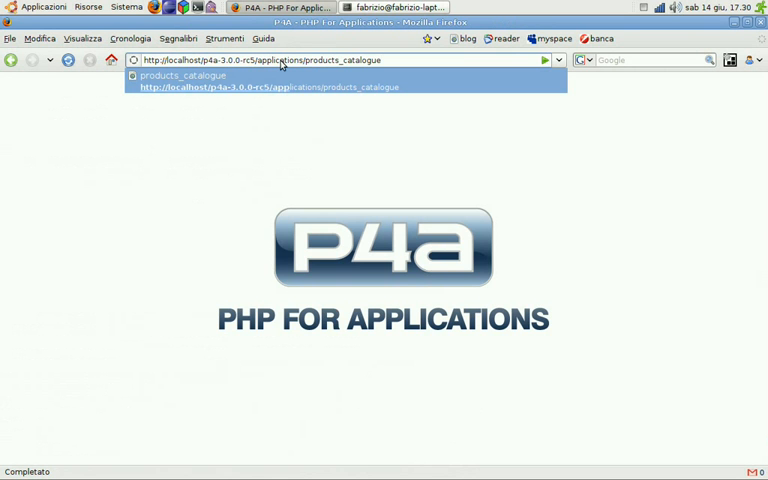
key(Return)
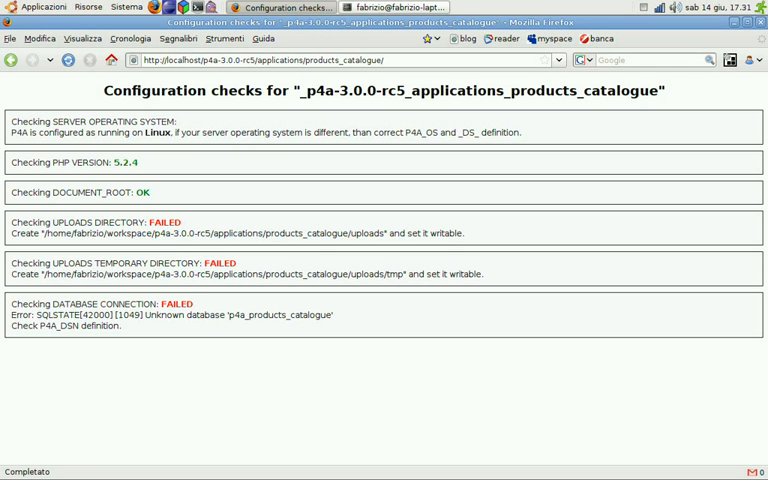
double_click(40, 222)
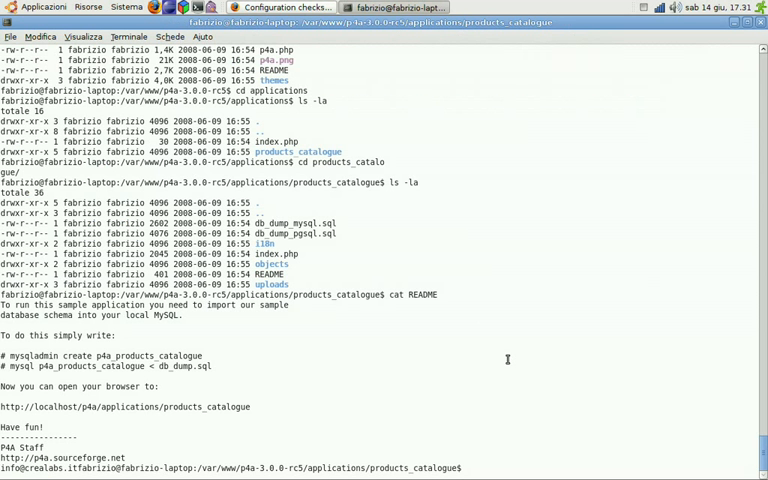
- List the folder and run chmod -R 777 on uploads/
text(ls -lah)
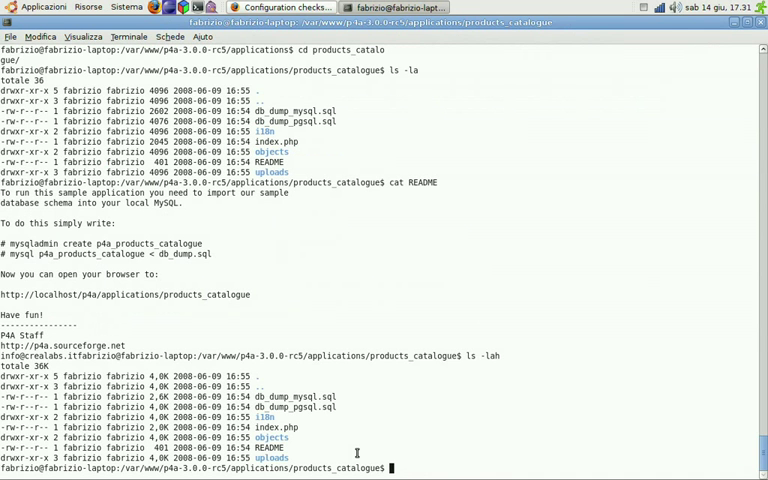
double_click(288, 455)
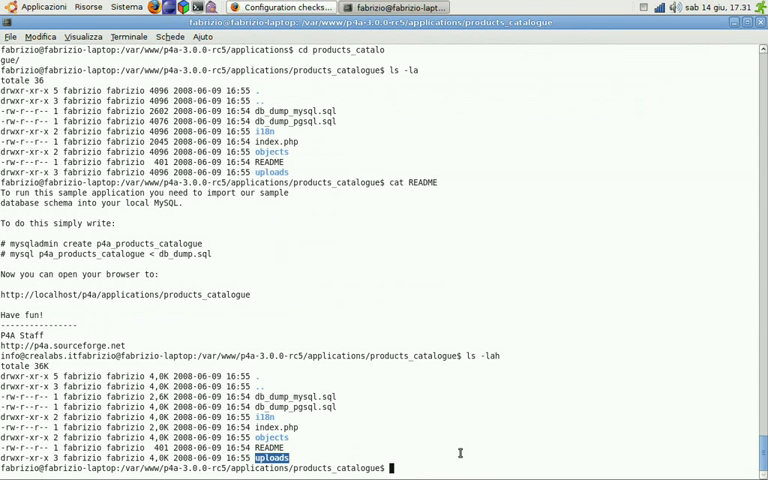
text(chmod)
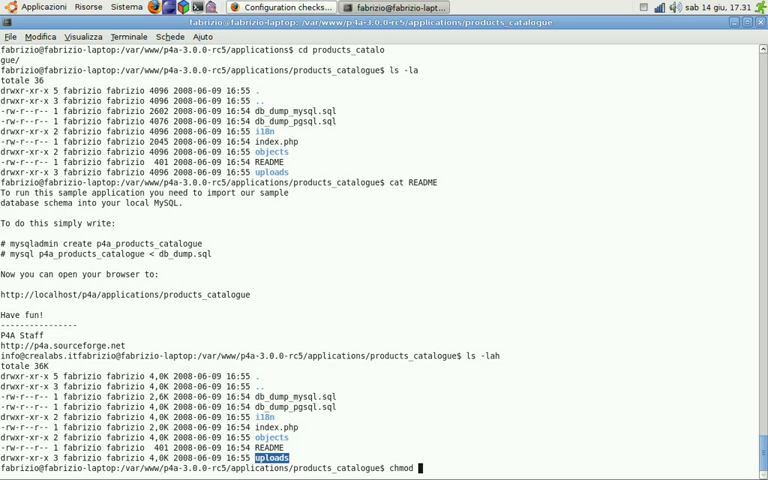
text(-R 777 uploads/)
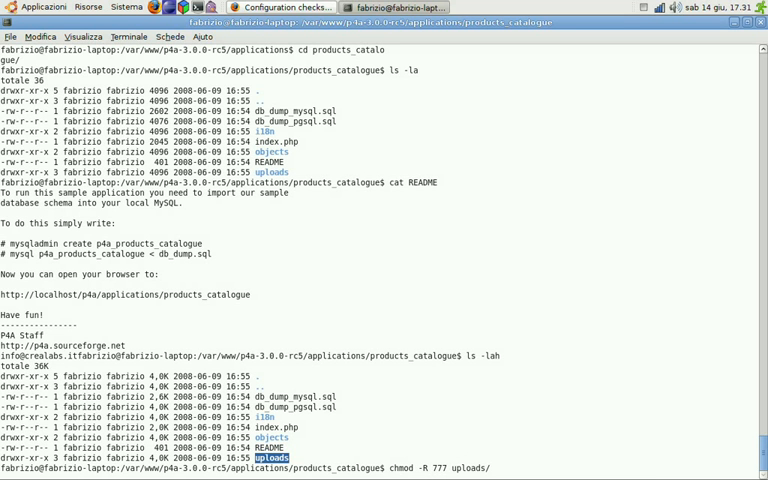
key(Return)
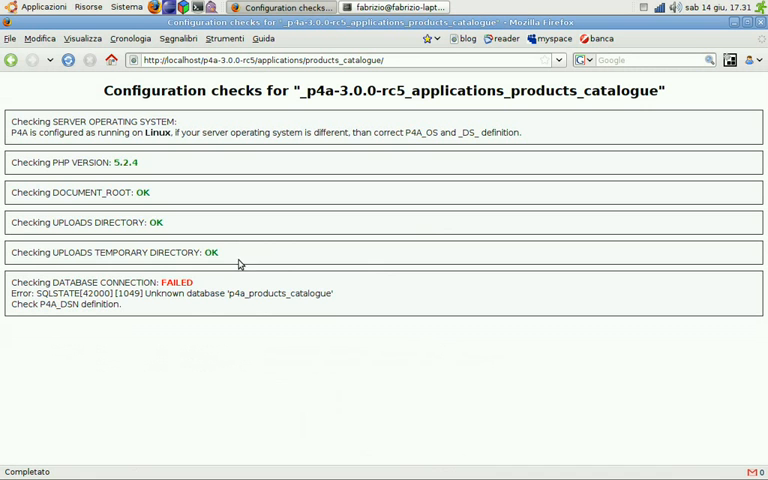
- Select the failing DATABASE CONNECTION check text on the reloaded page
drag(10, 222, 215, 252)
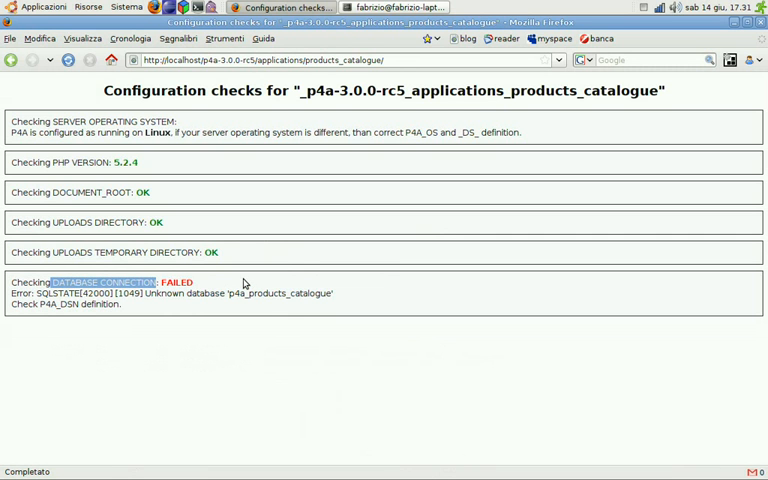
mouse_move(395, 8)
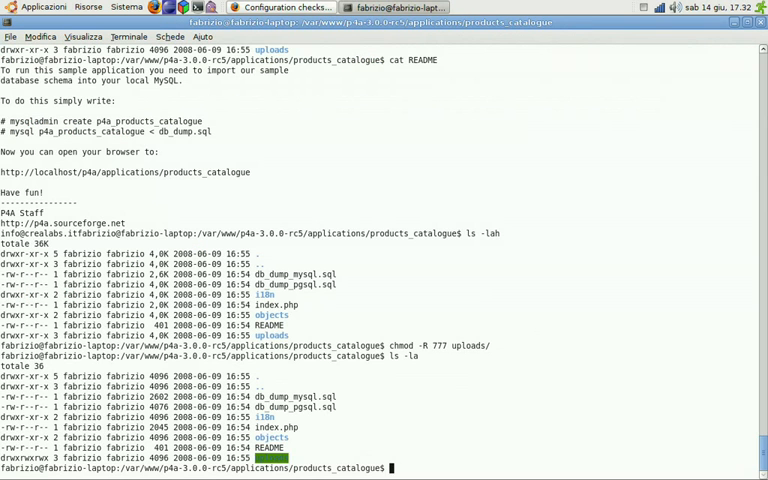
- Create the p4a_products_catalogue database and begin importing db_dump_mysql.sql into it
text(sudo mysq)
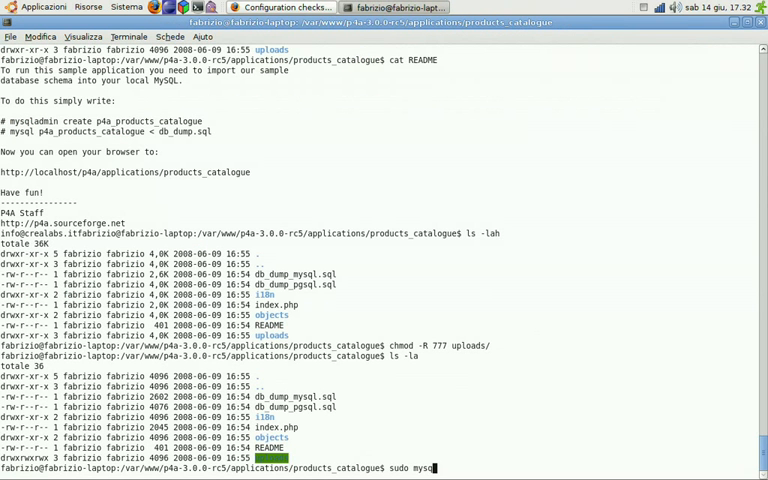
text(ladmin create p4a_products_catalogue)
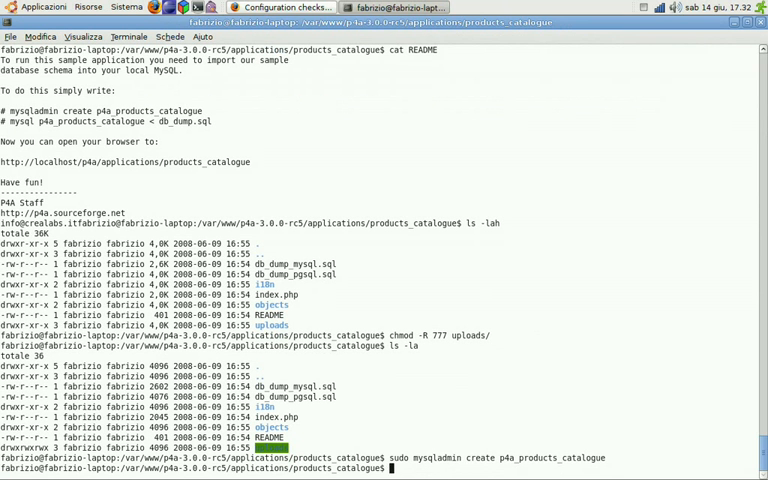
text(sudo mysql)
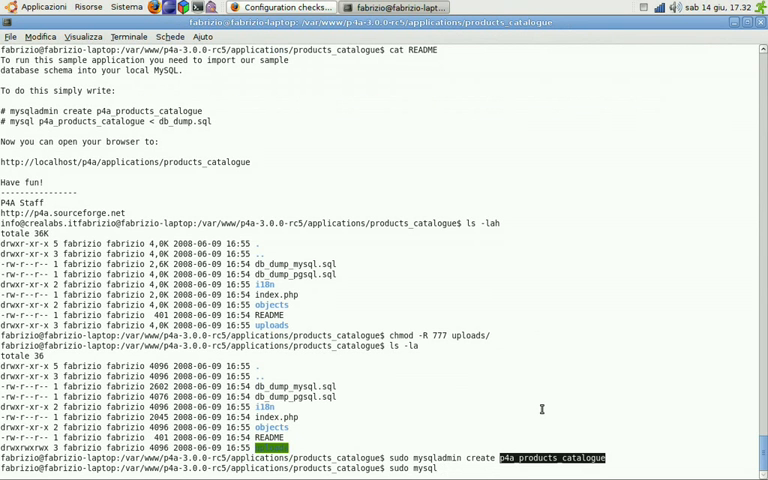
text(p4a_products_catalogue <)
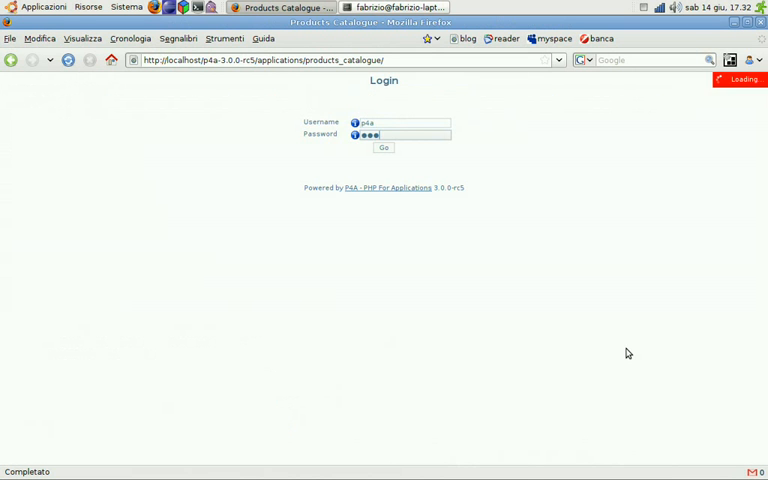
- Log in as p4a to reach the Categories table with three categories
click(383, 148)
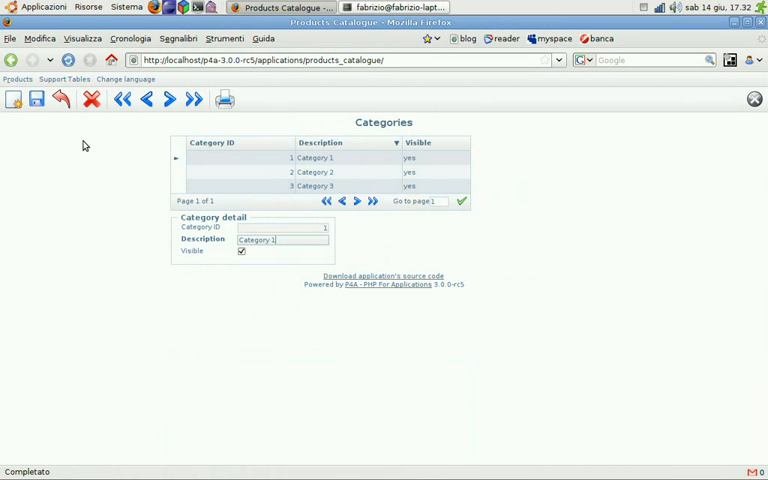
mouse_move(600, 204)
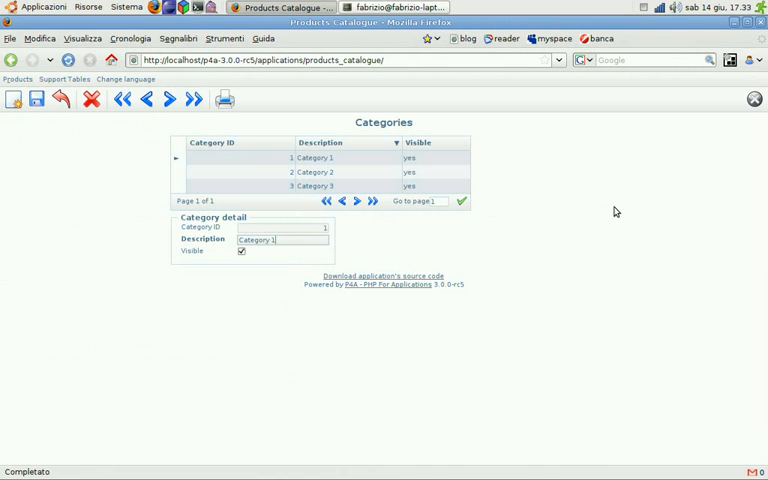
mouse_move(608, 203)
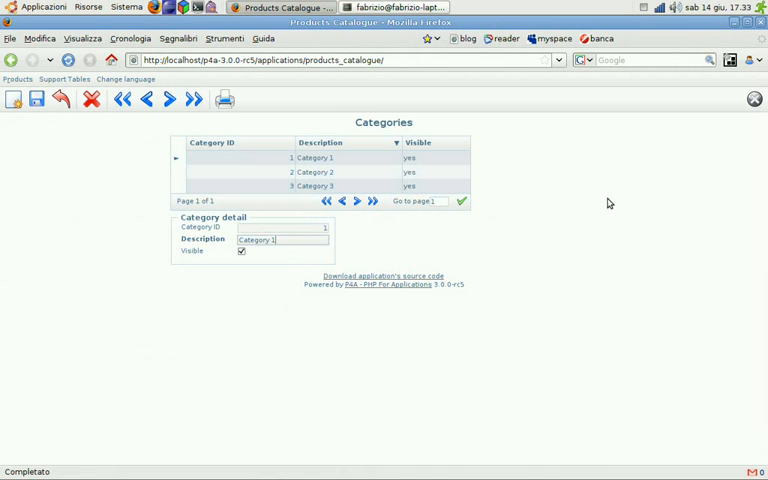